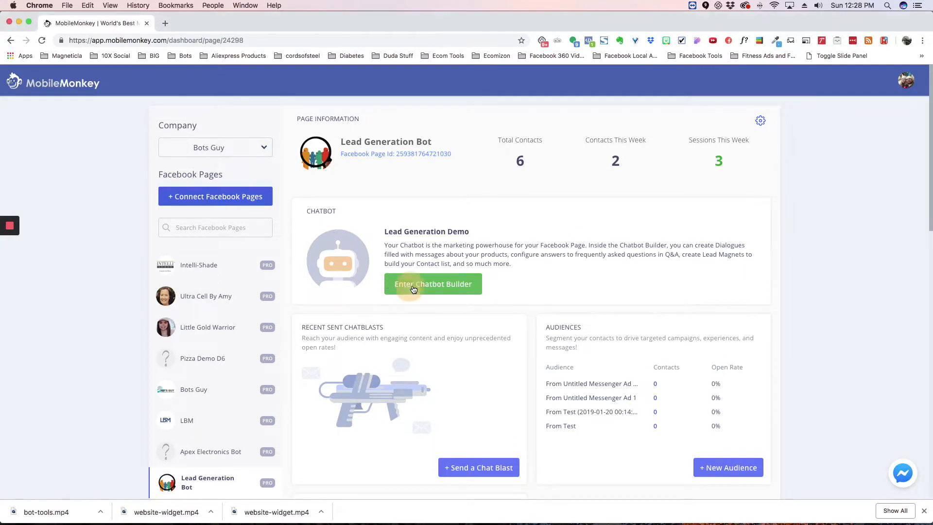
Enter the Lead Generation Bot's chatbot builder and show its Dialogues with the Welcome Dialogue
click(432, 284)
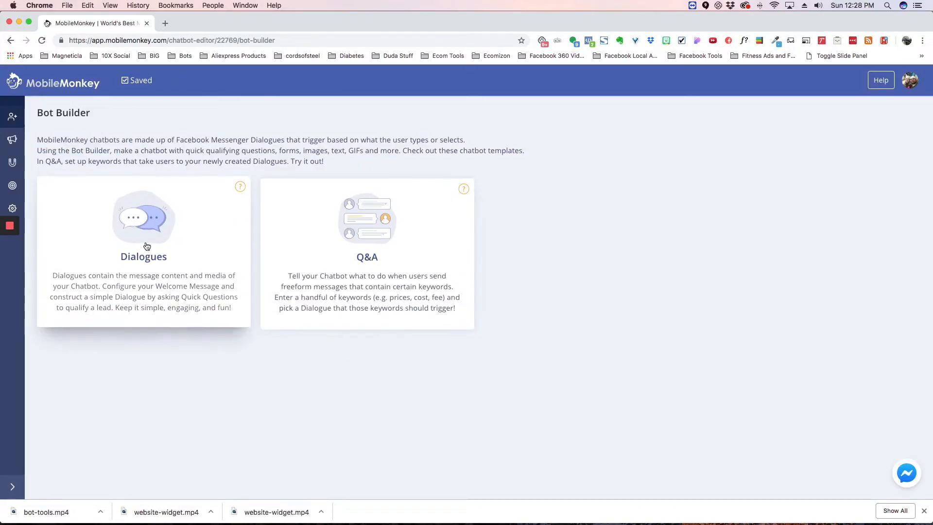
click(143, 227)
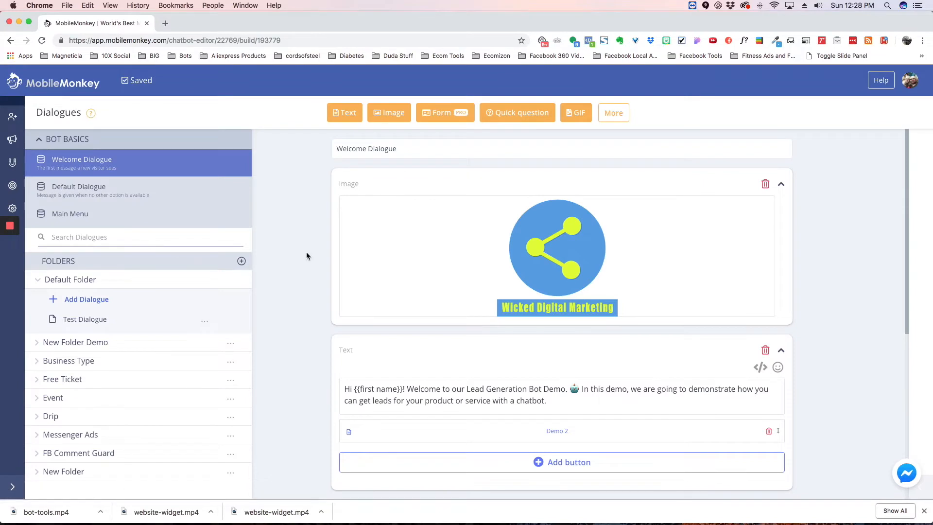
mouse_move(158, 149)
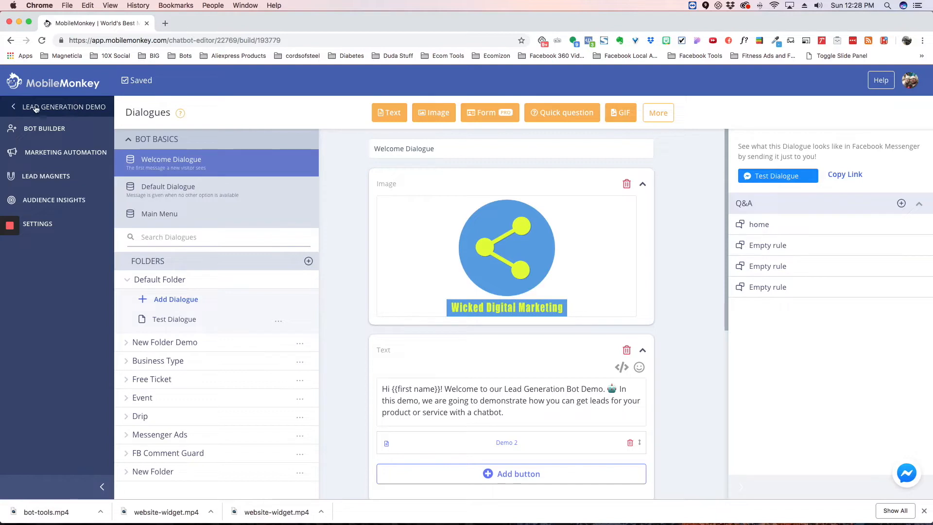
mouse_move(43, 129)
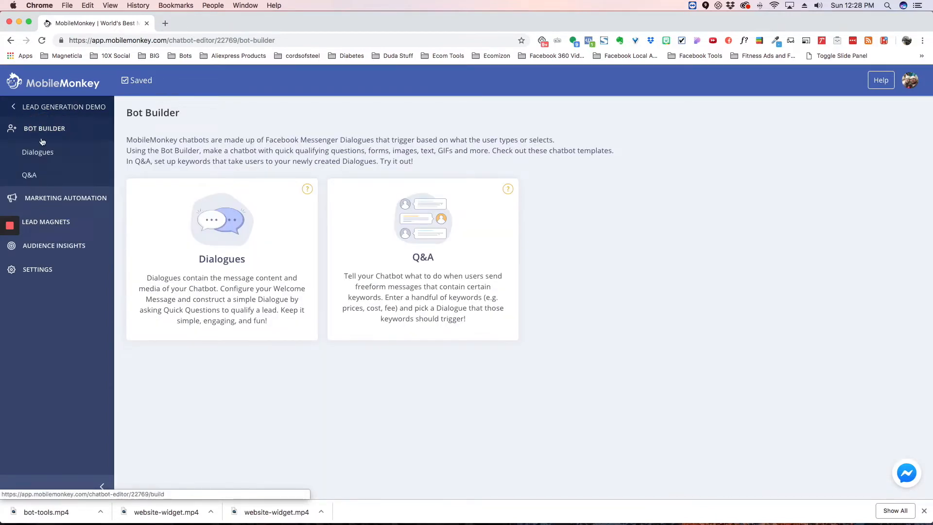
Toggle the Bot Builder nav section and return to the Welcome Dialogue editor with Q&A rules
click(44, 129)
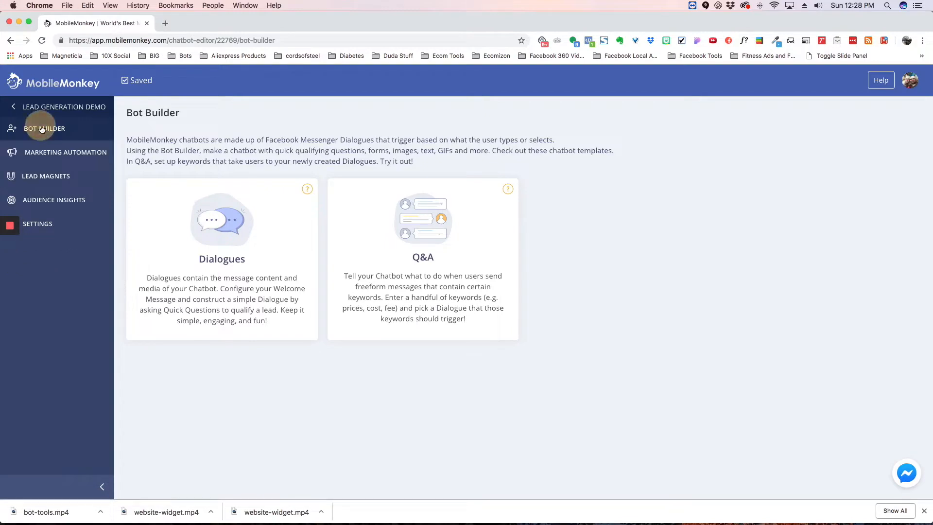
click(44, 129)
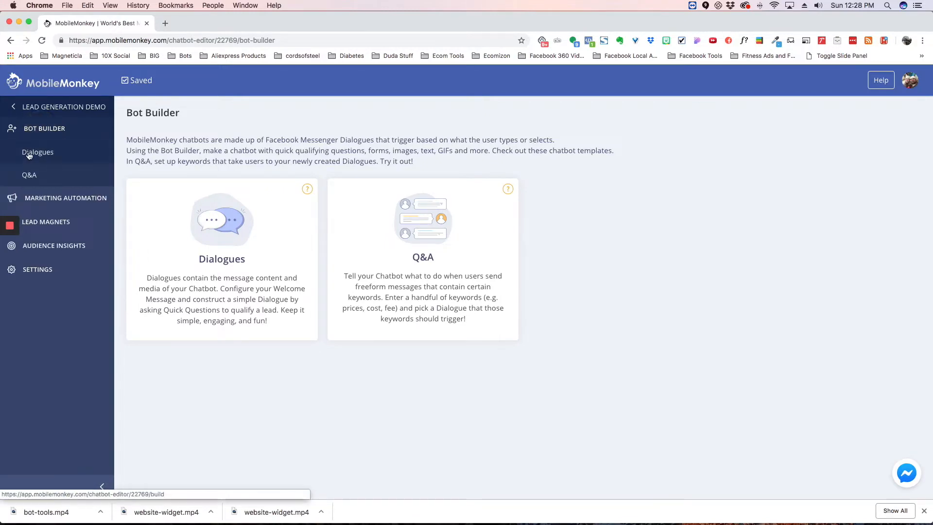
click(38, 151)
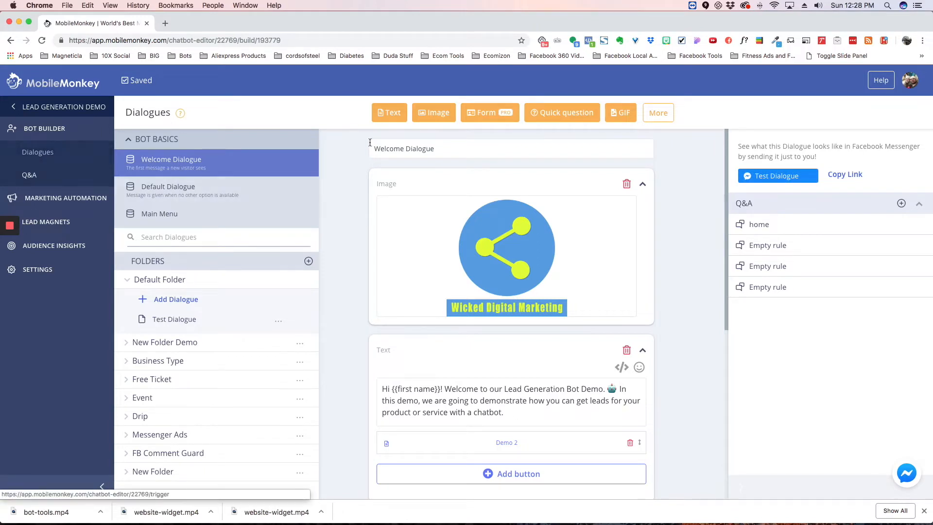
mouse_move(360, 246)
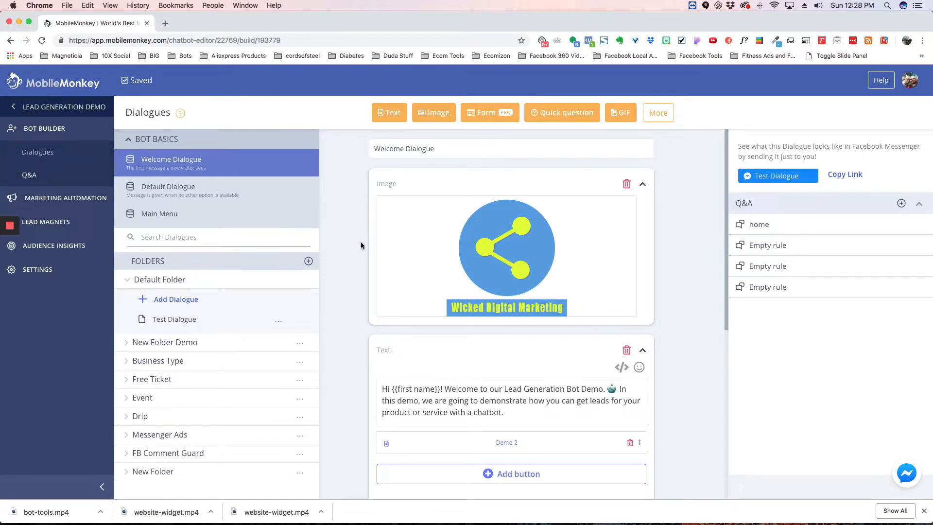
mouse_move(419, 224)
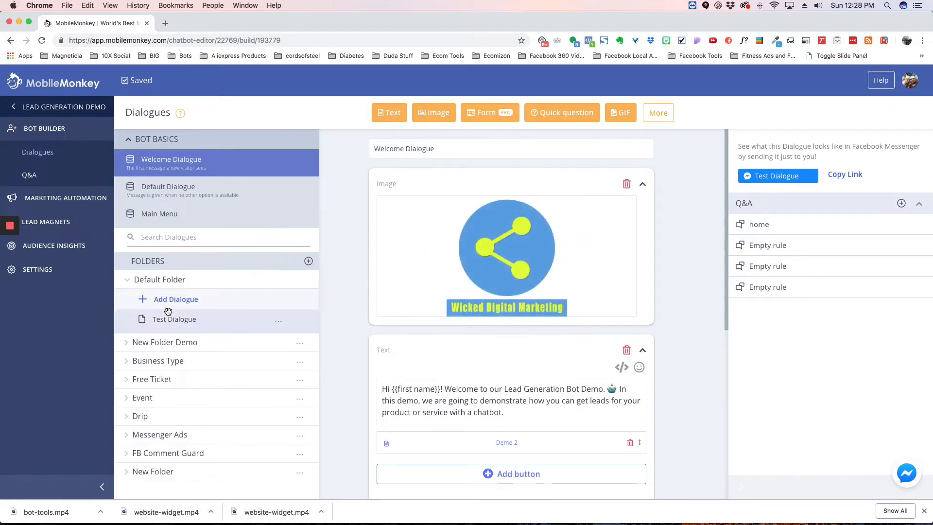
mouse_move(186, 347)
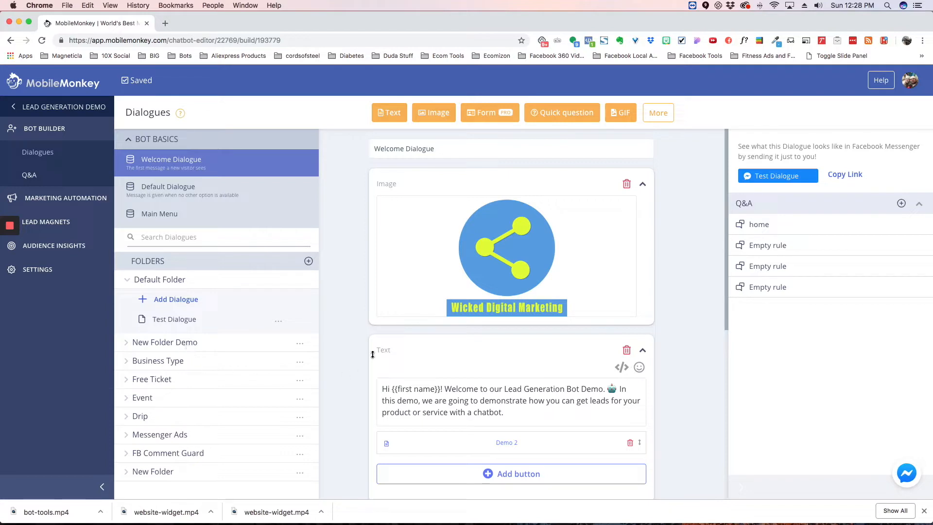
mouse_move(241, 179)
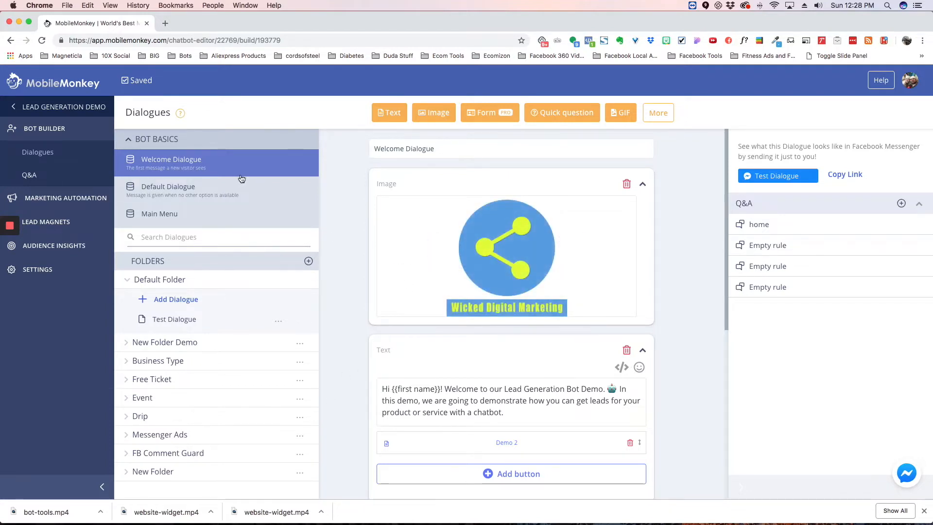
mouse_move(168, 222)
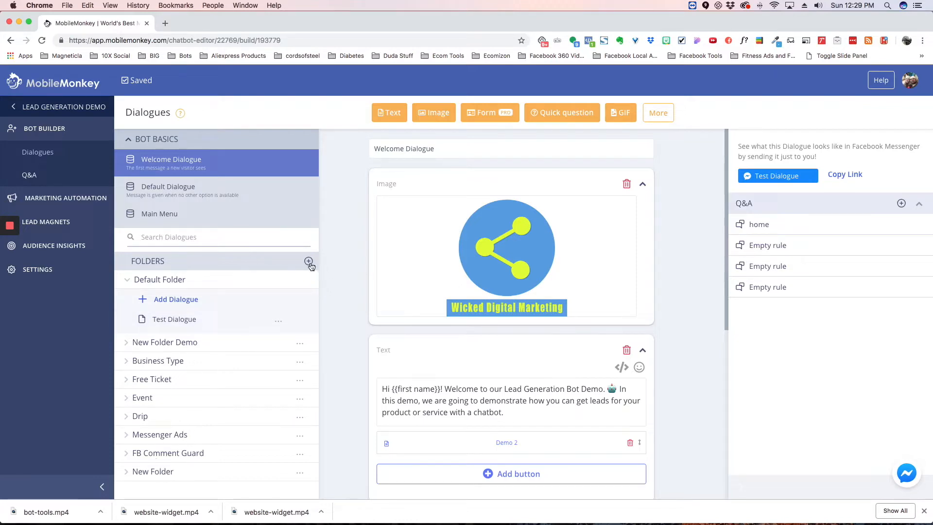
click(308, 260)
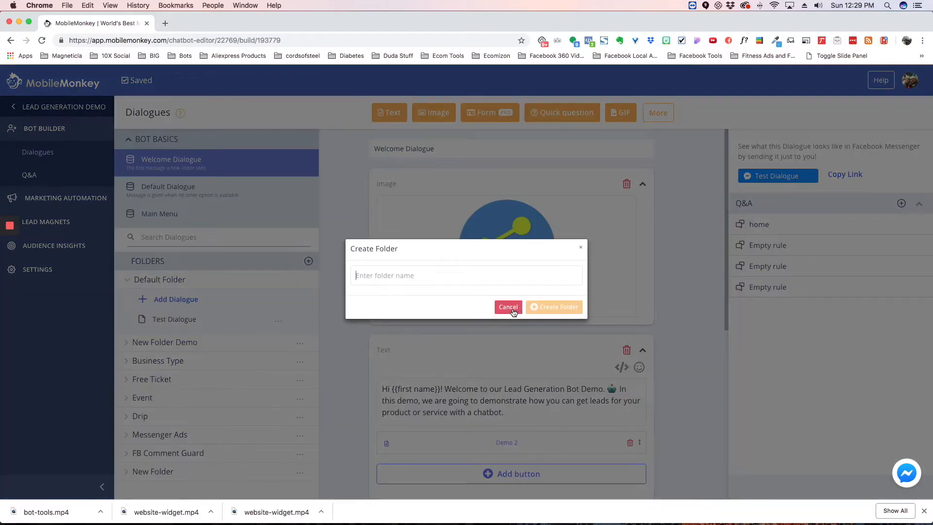
click(508, 306)
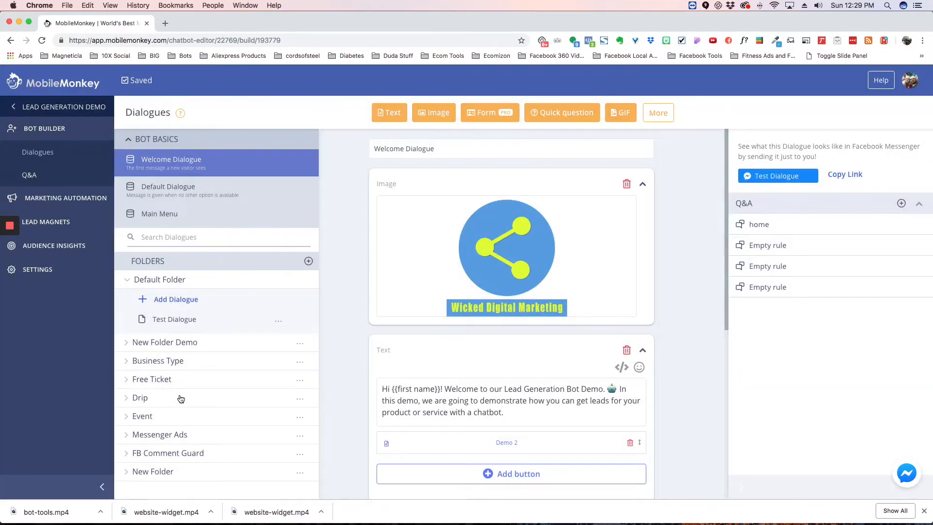
Expand New Folder Demo and move New Demo above Copy of Demo 2
click(165, 341)
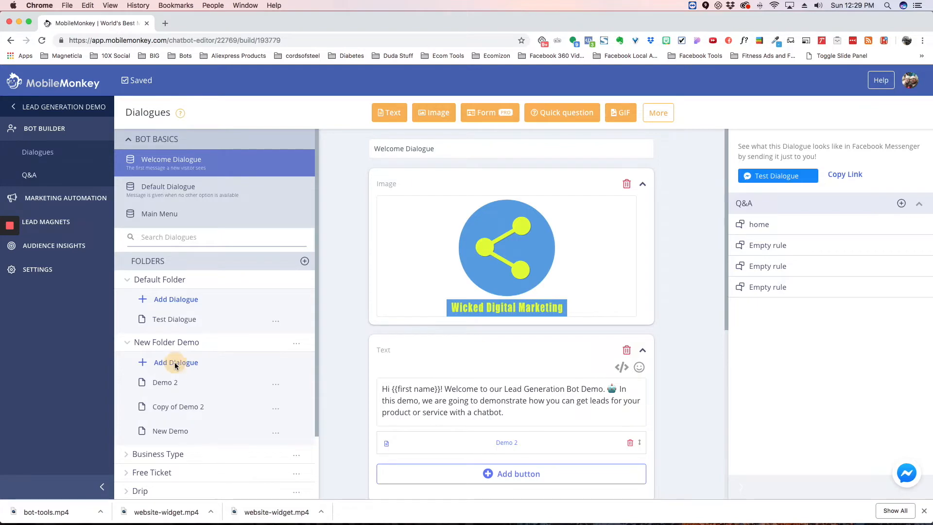
click(176, 362)
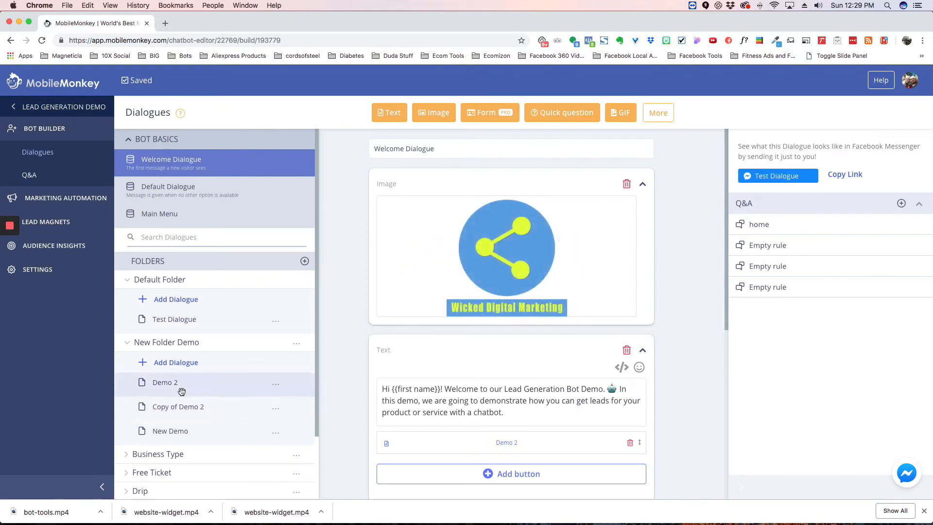
mouse_move(188, 415)
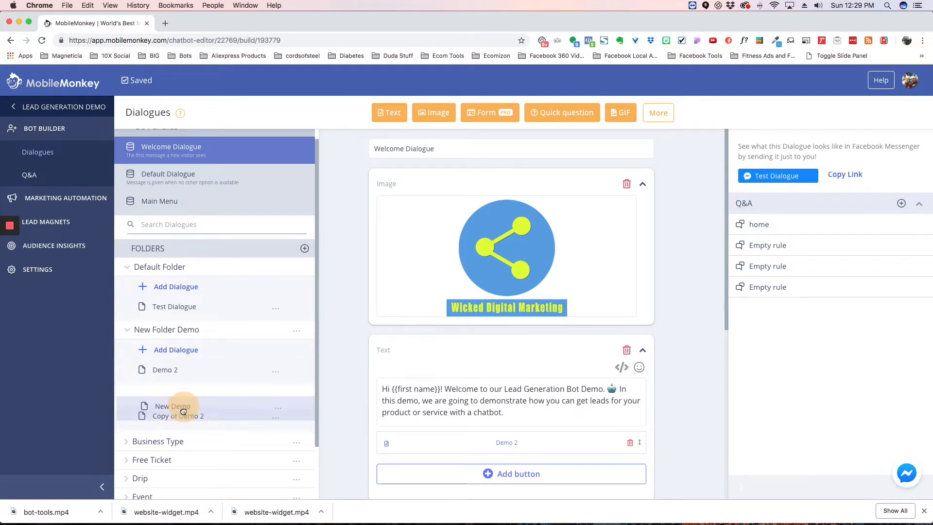
scroll(down, 3)
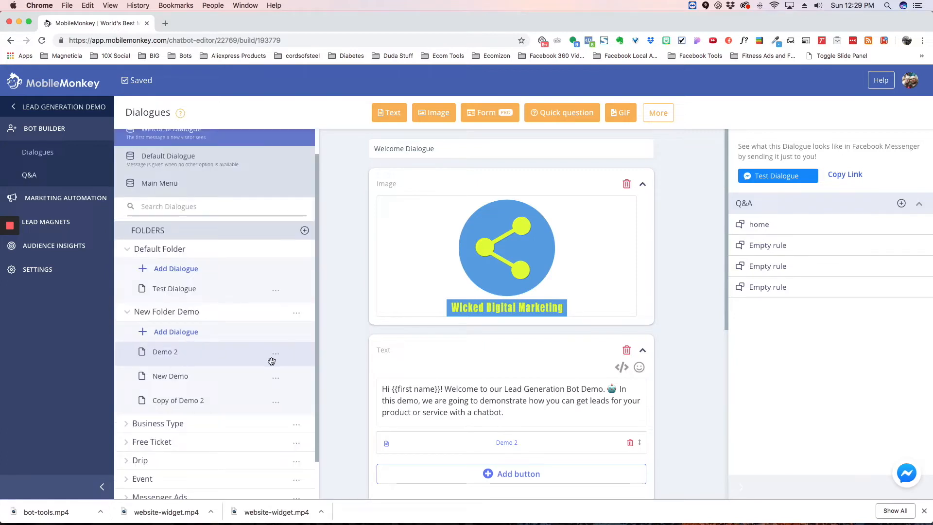
Clone Demo 2 via its options menu and view the new Copy of Demo 2's greeting
click(275, 352)
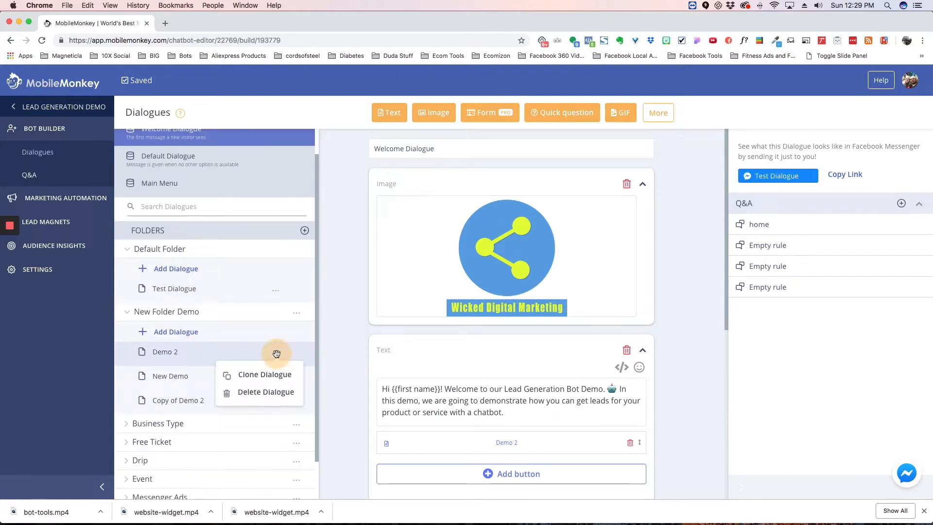
mouse_move(229, 377)
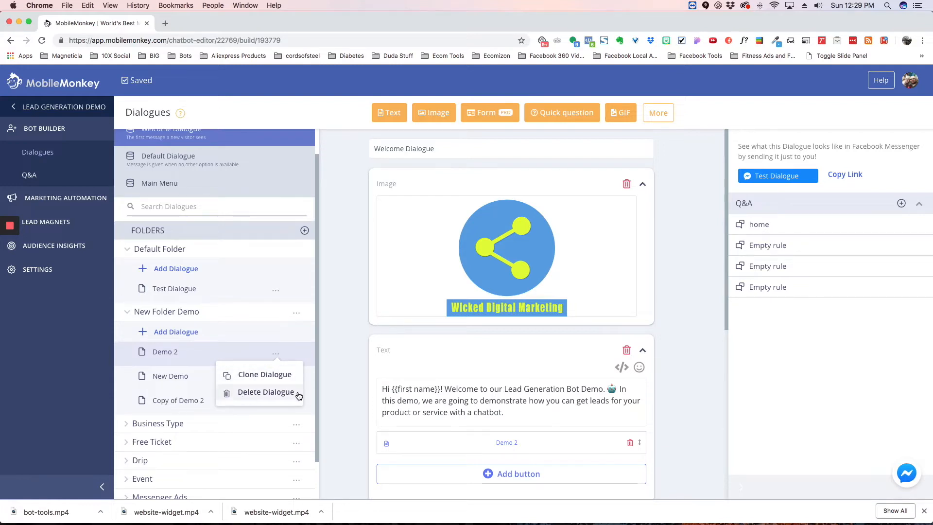
click(265, 374)
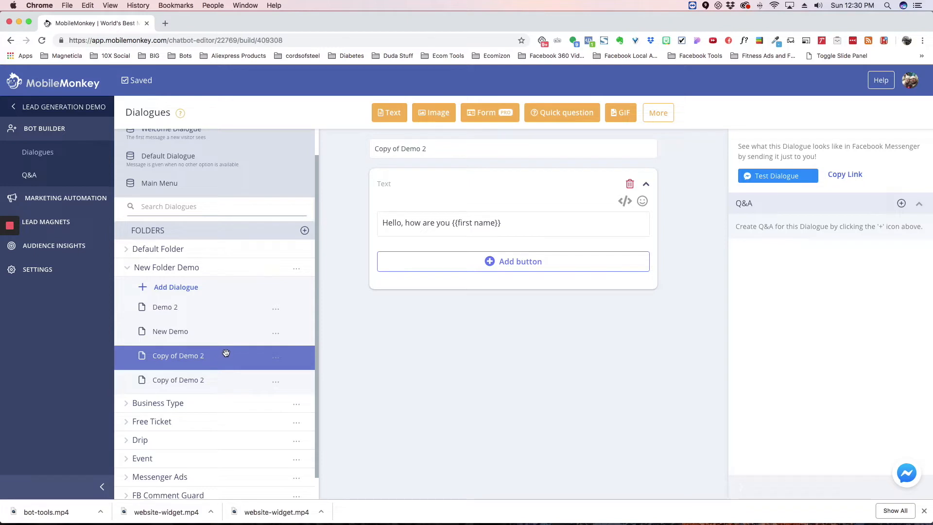
mouse_move(225, 356)
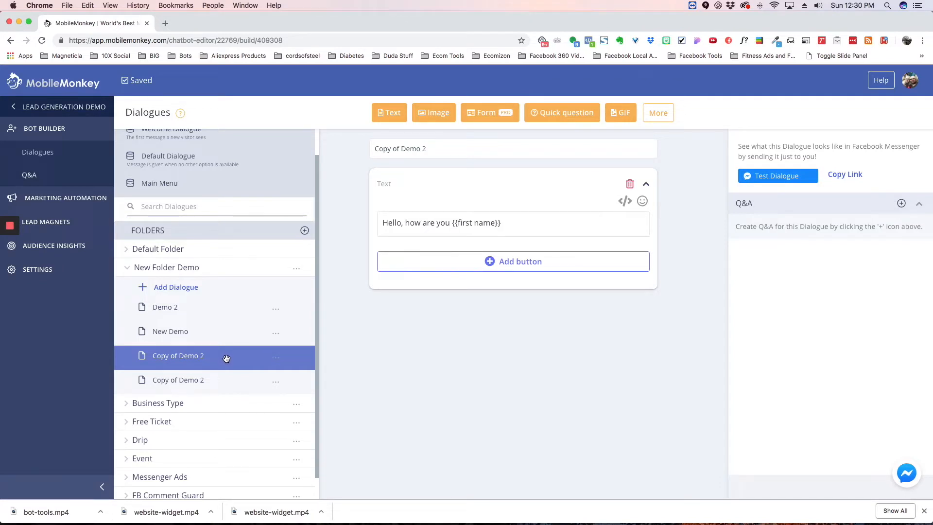
click(275, 357)
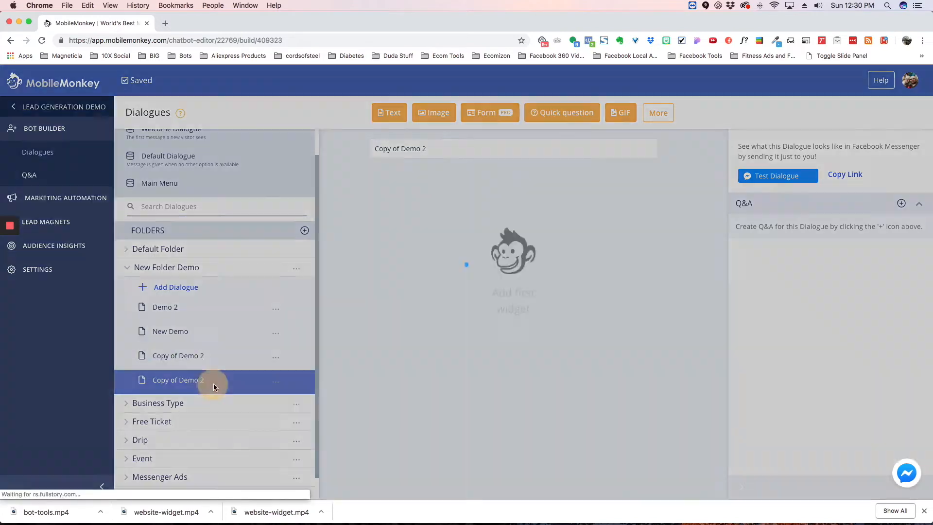
click(177, 380)
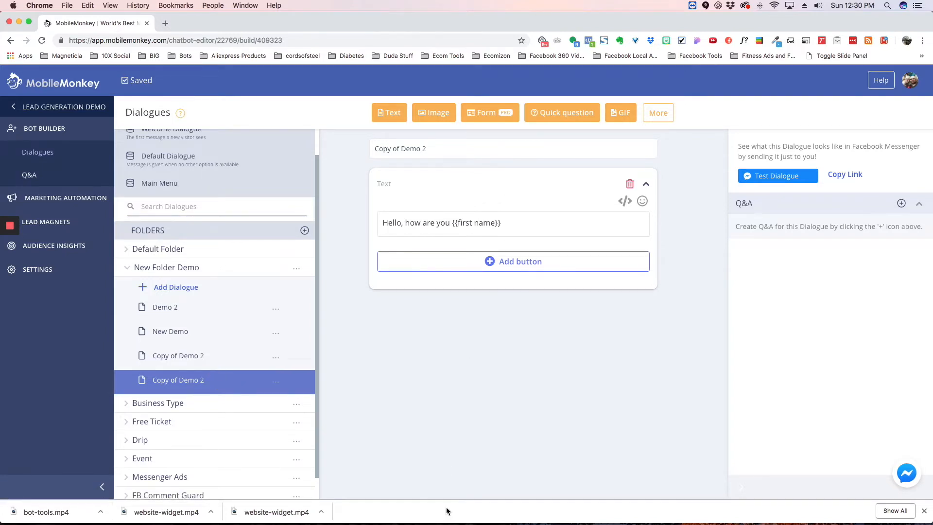
mouse_move(370, 389)
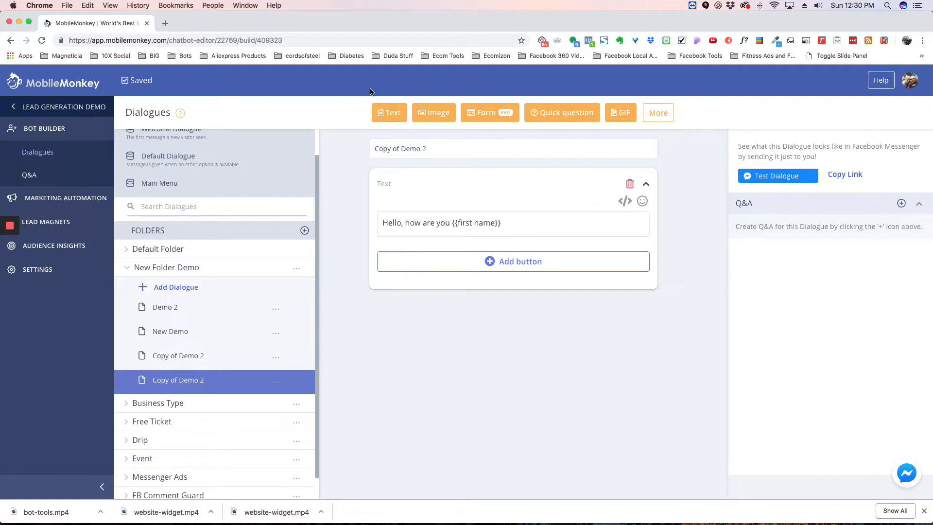
mouse_move(435, 112)
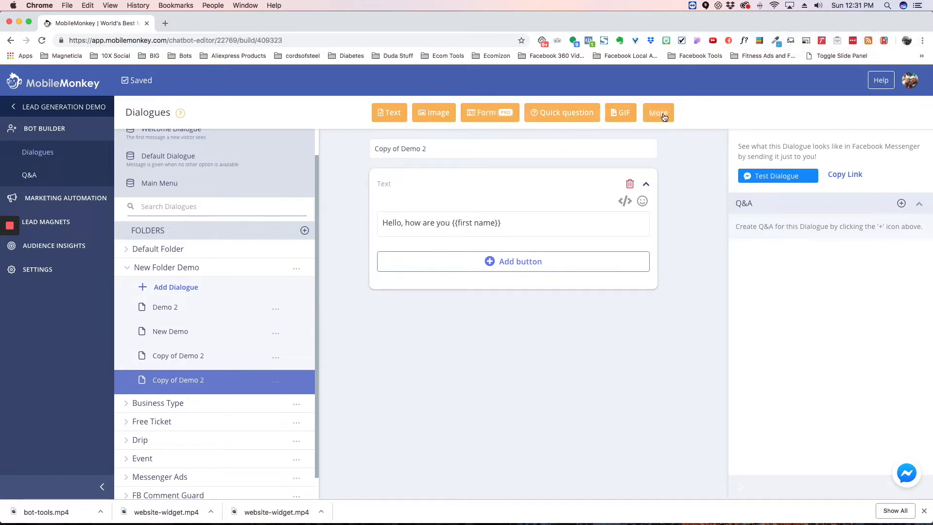
click(657, 112)
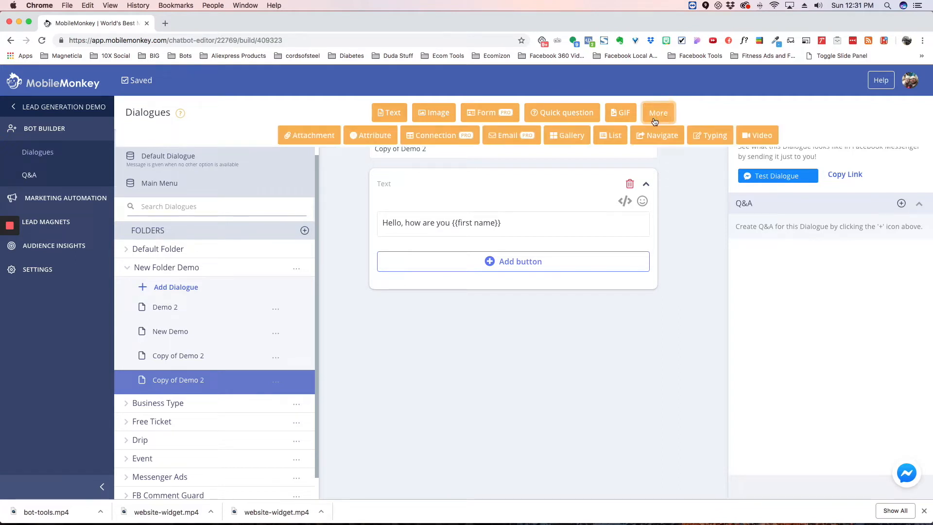
mouse_move(439, 135)
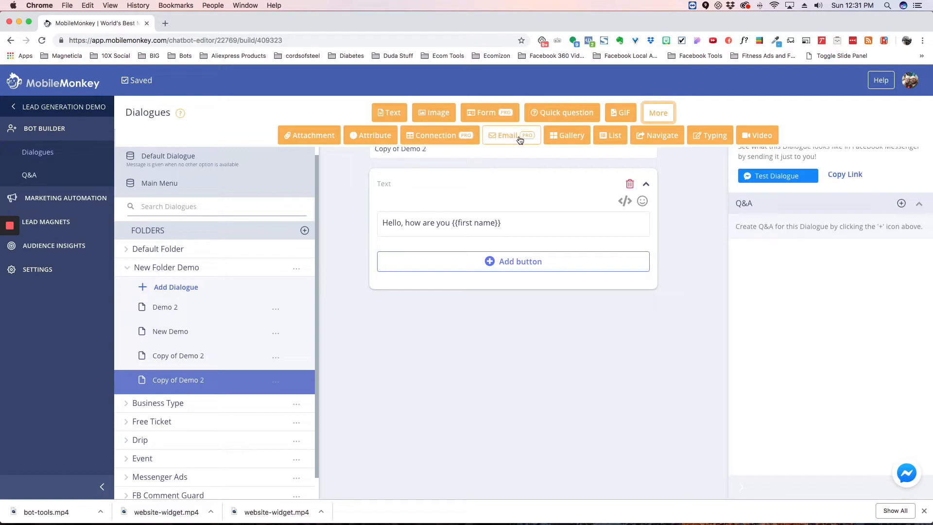
mouse_move(473, 126)
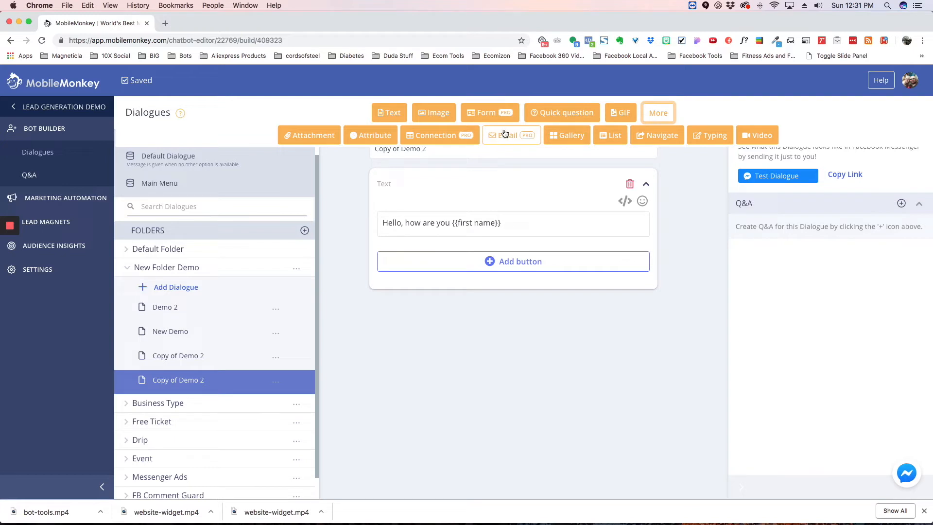
mouse_move(502, 153)
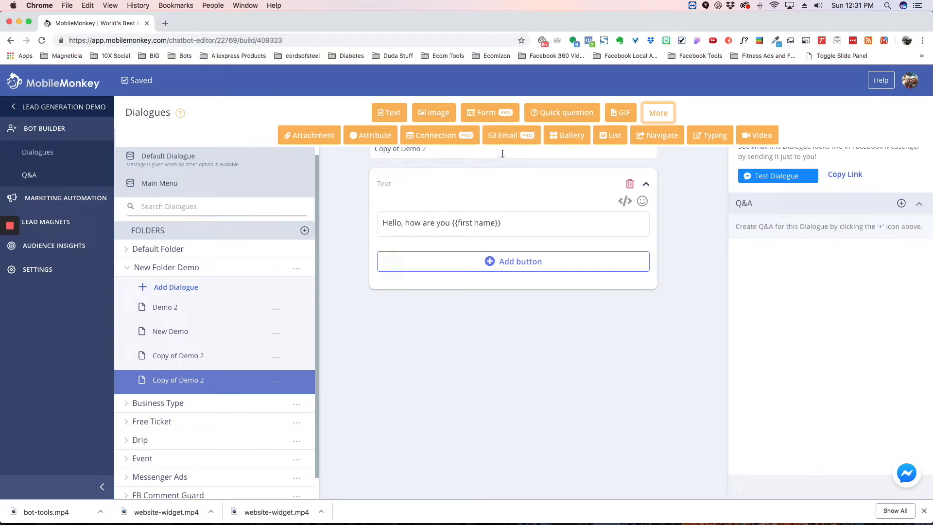
mouse_move(487, 113)
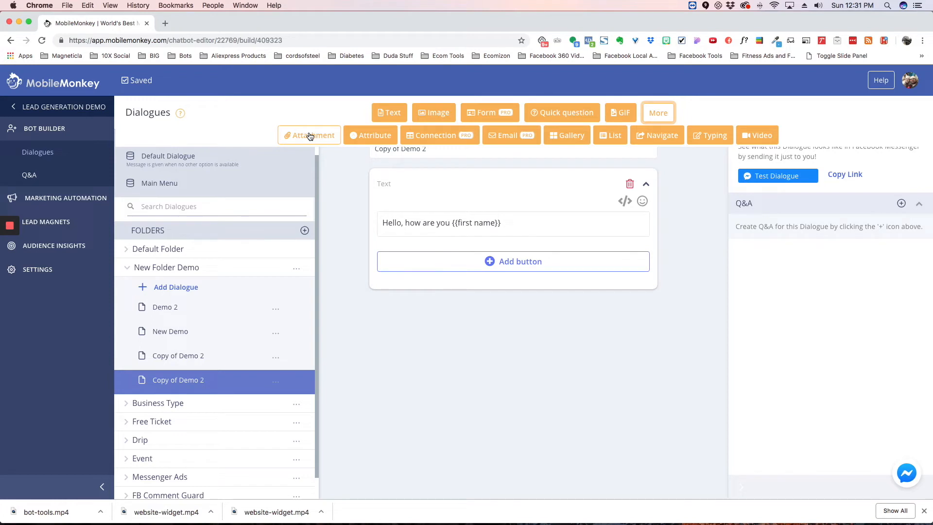
mouse_move(378, 237)
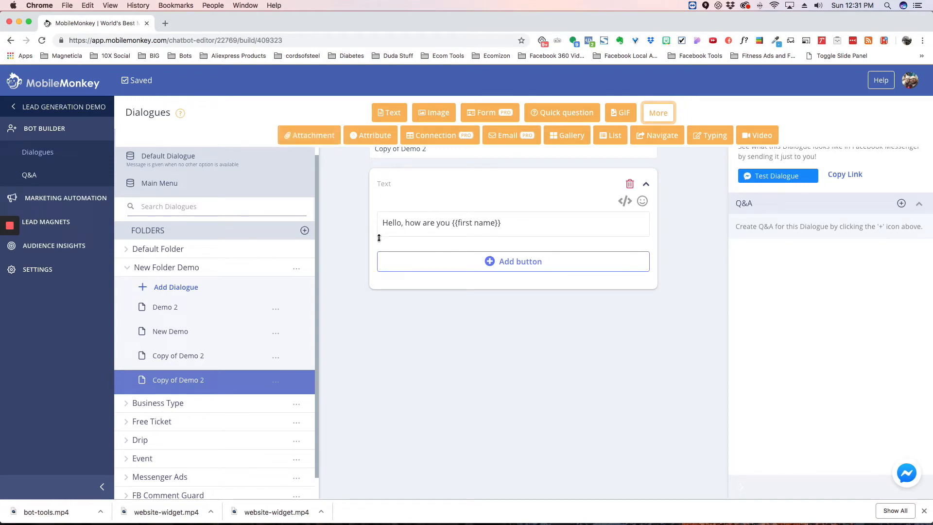
mouse_move(357, 168)
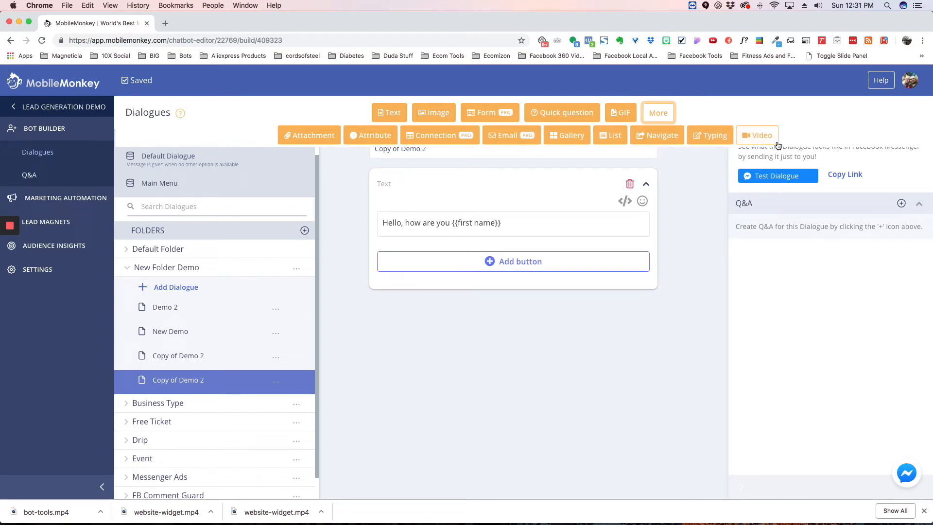
click(656, 113)
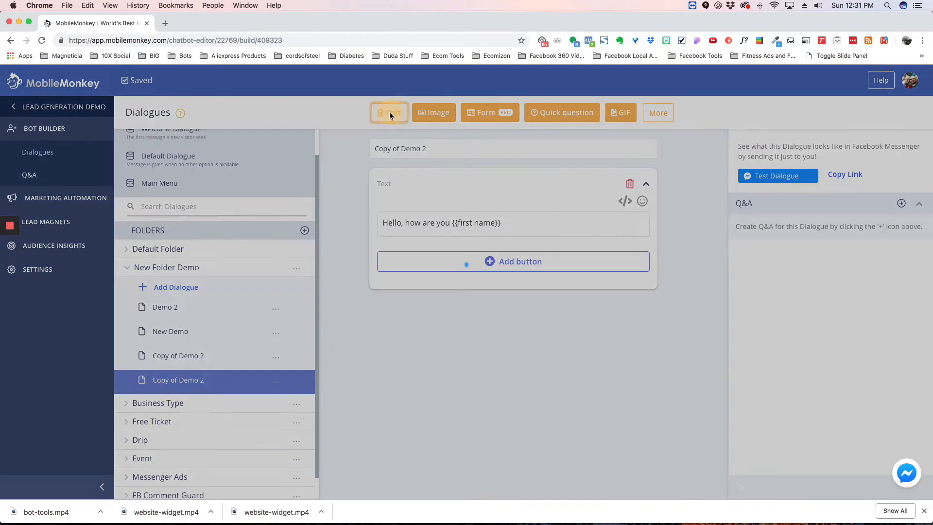
Add an empty Text message, collapse the cards, and place it below the greeting
click(389, 112)
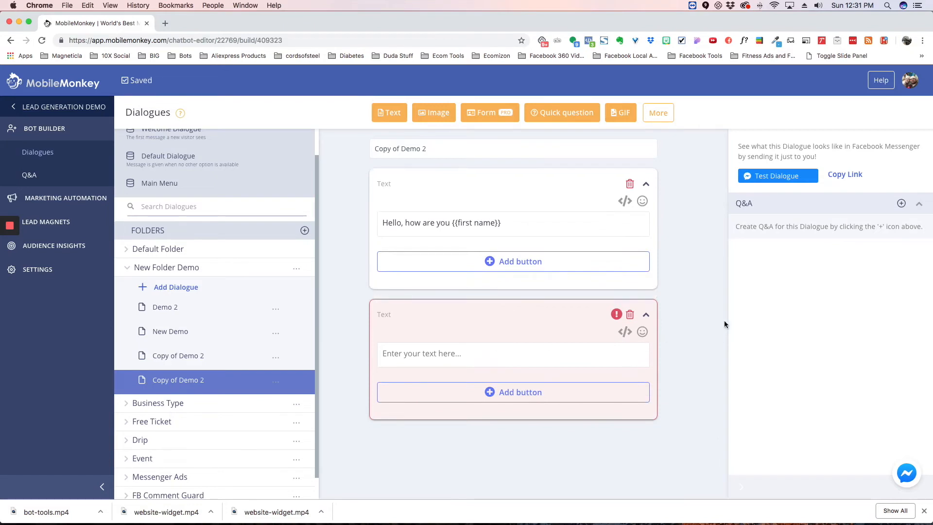
click(645, 313)
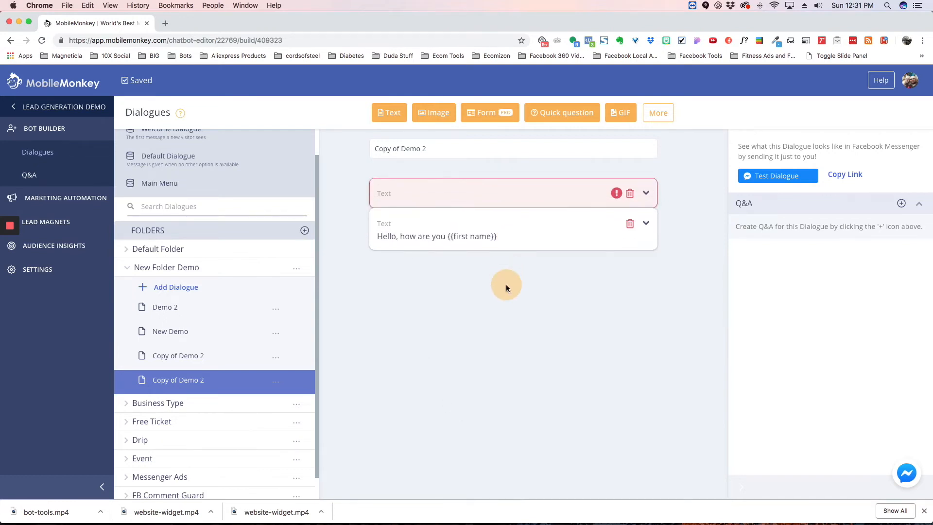
drag(513, 193, 513, 239)
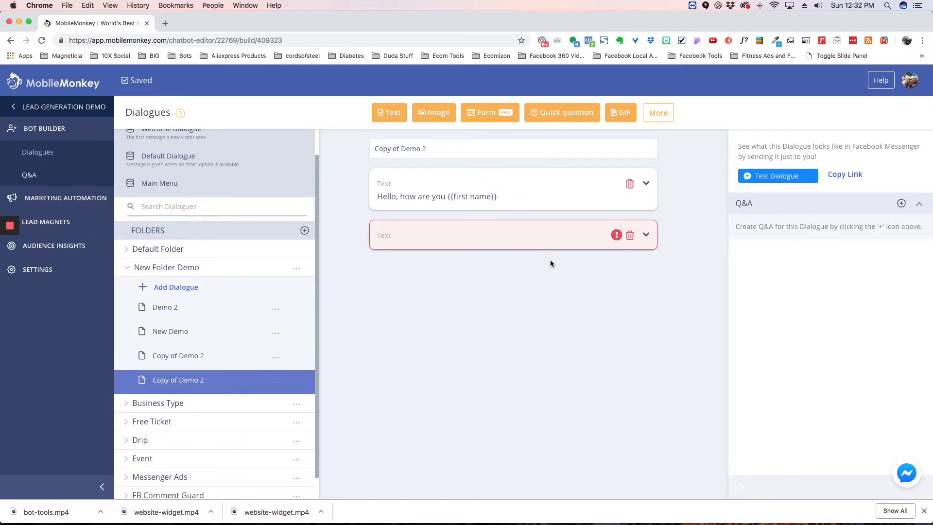
mouse_move(790, 146)
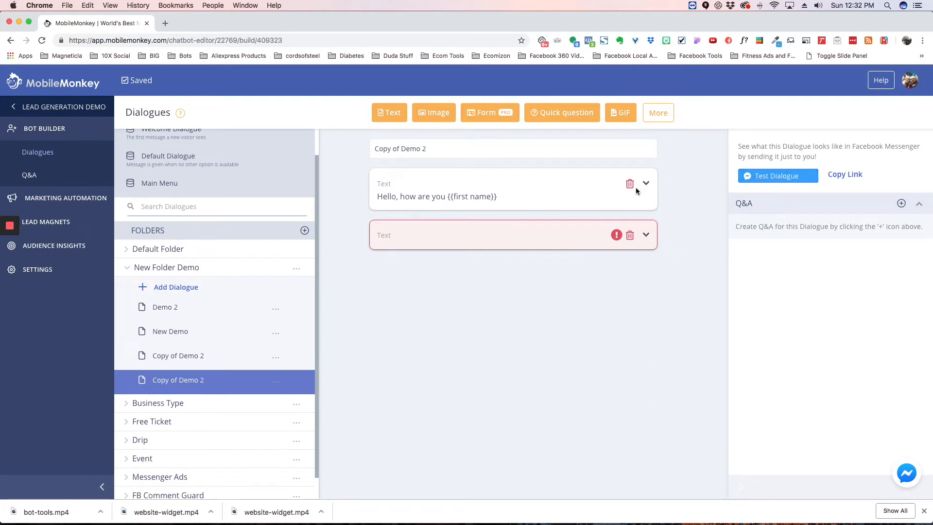
mouse_move(443, 326)
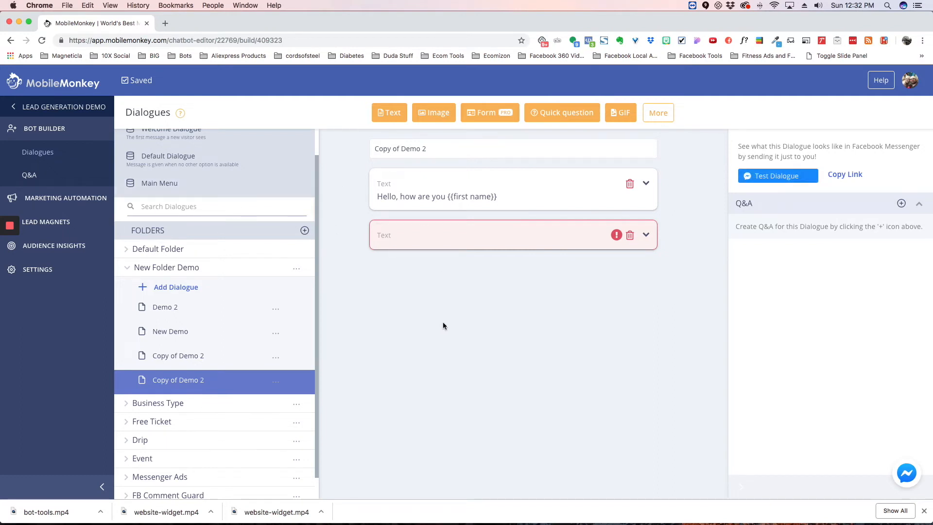
mouse_move(432, 325)
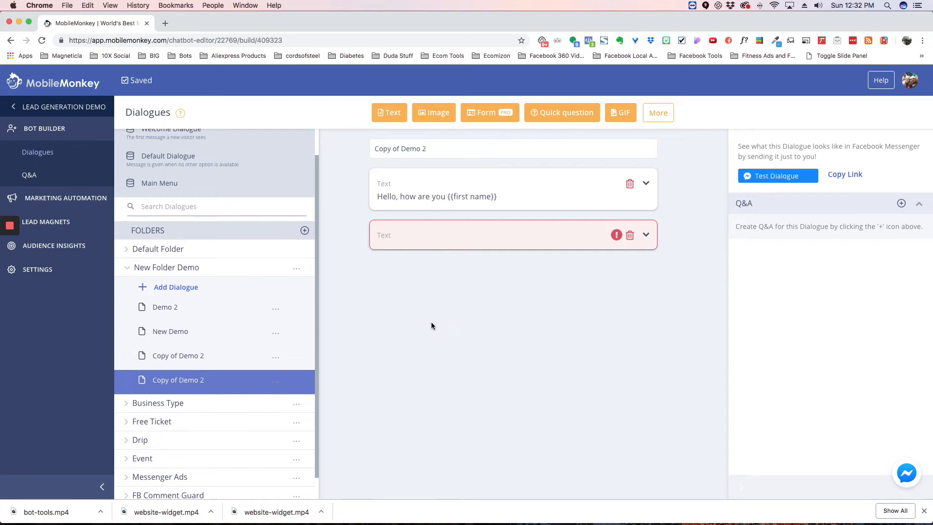
mouse_move(437, 320)
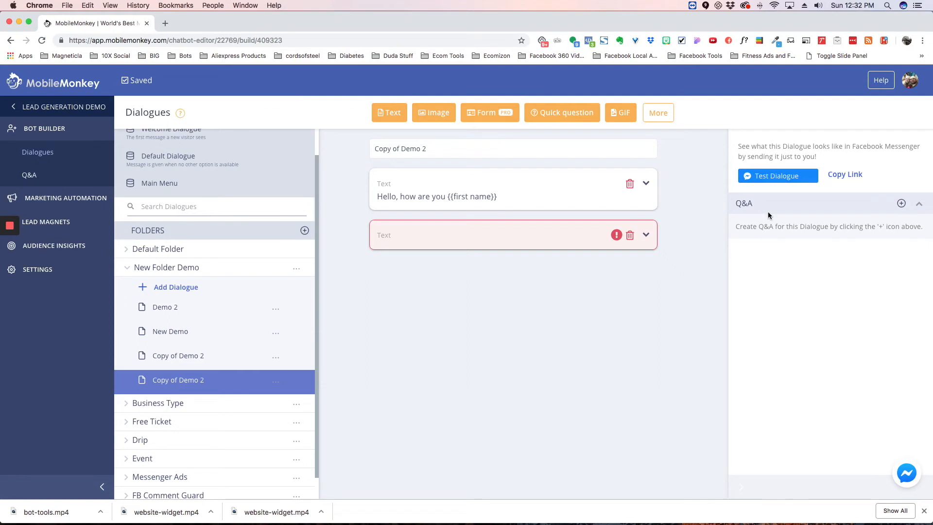
mouse_move(765, 206)
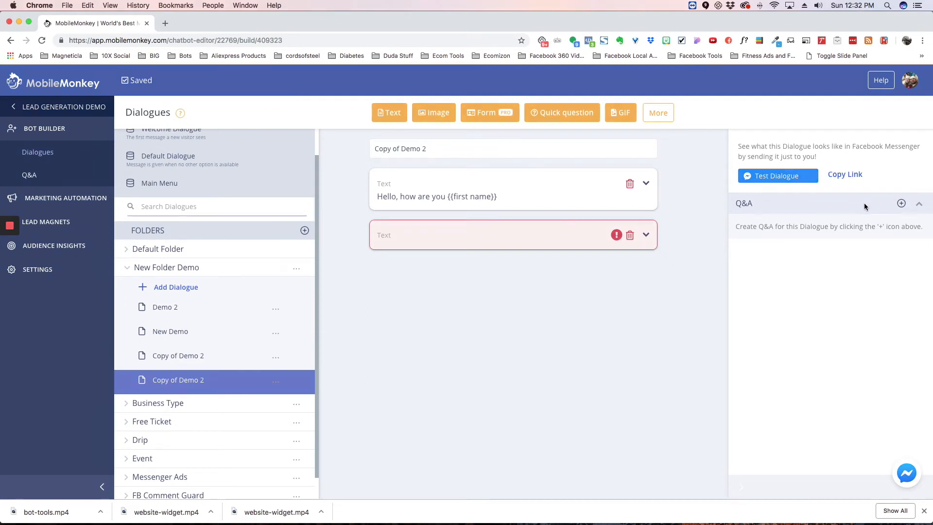
Start a new Q&A keyword entry for Copy of Demo 2
click(901, 203)
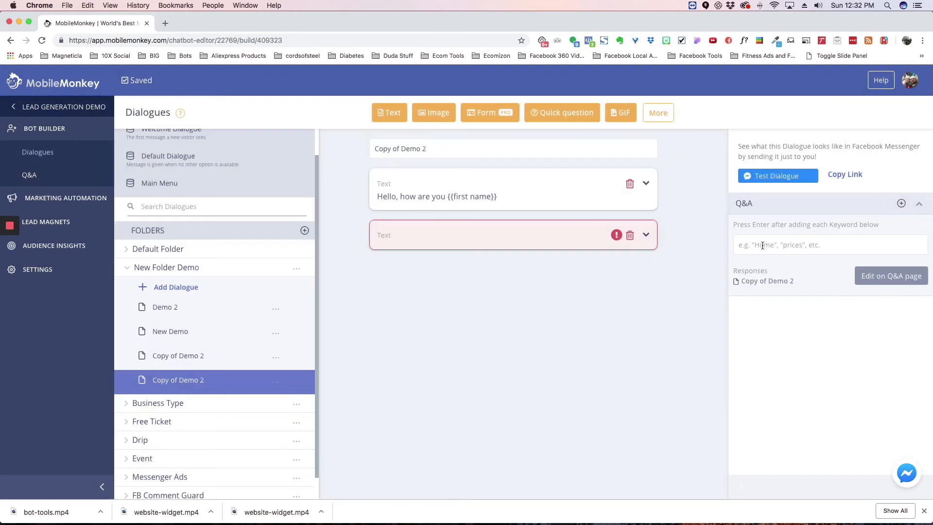
mouse_move(465, 350)
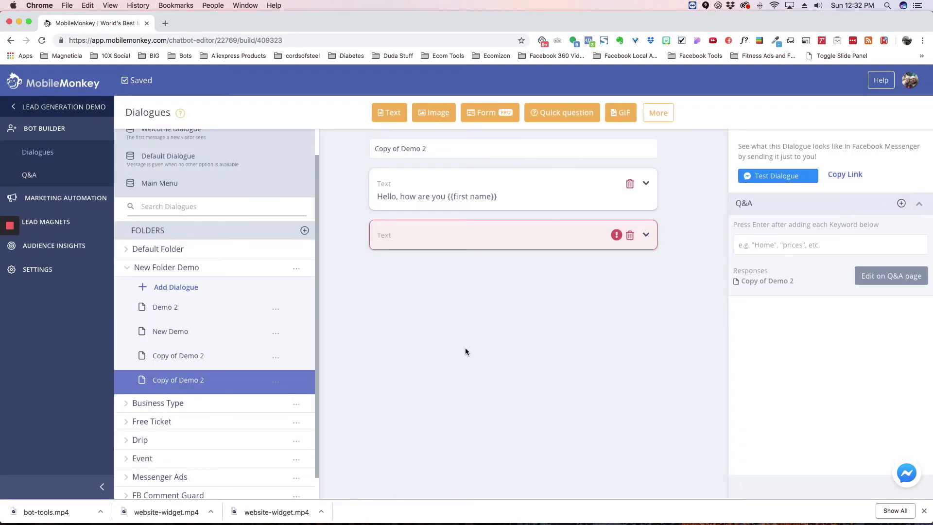
mouse_move(506, 305)
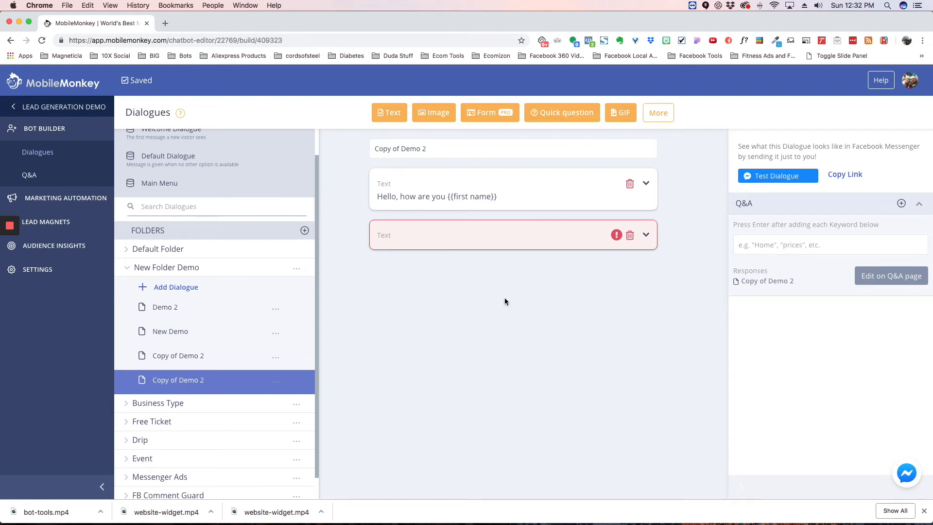
mouse_move(543, 306)
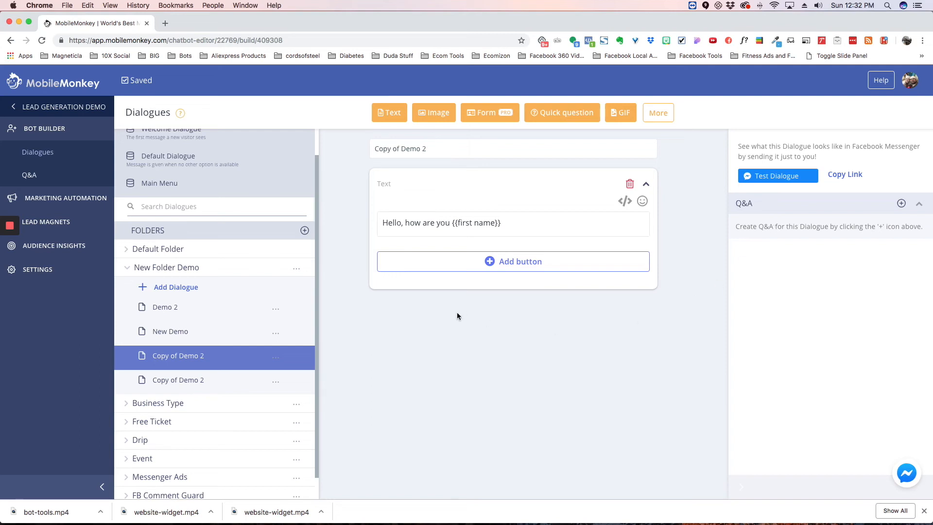
mouse_move(469, 351)
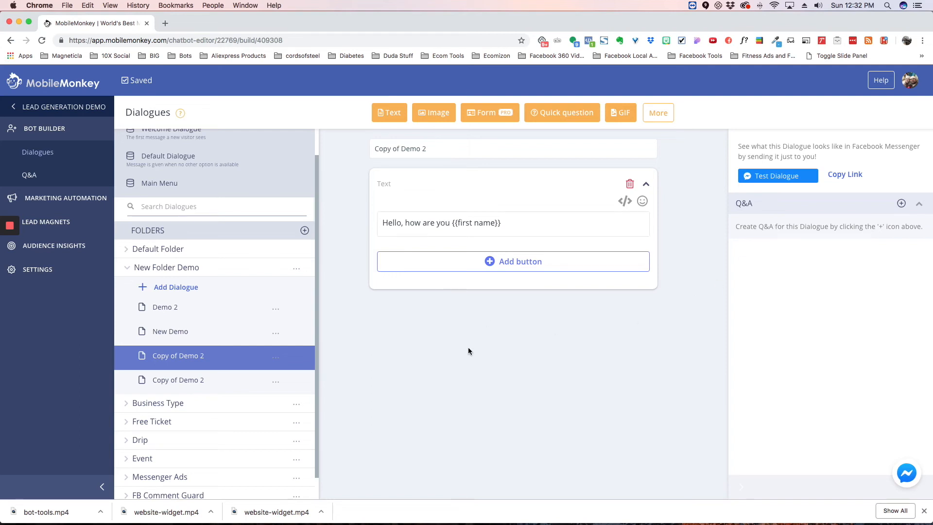
mouse_move(810, 475)
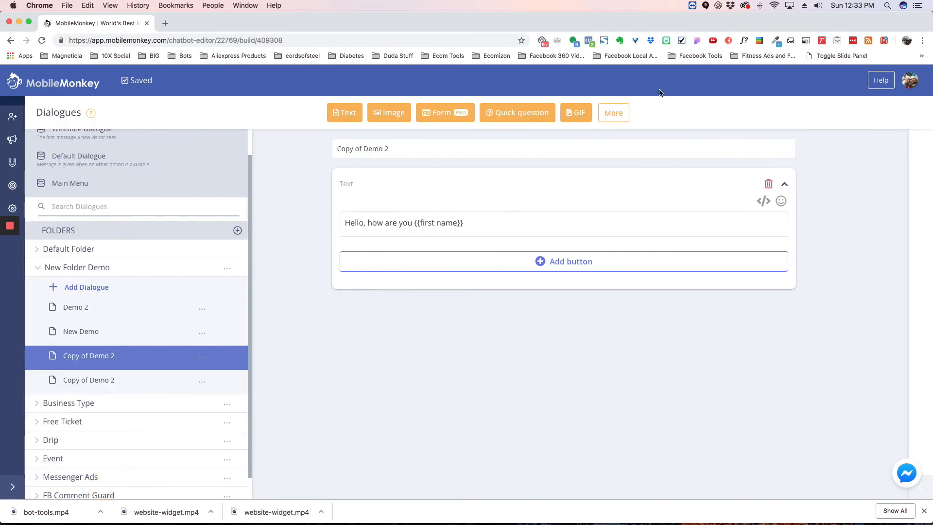
mouse_move(513, 212)
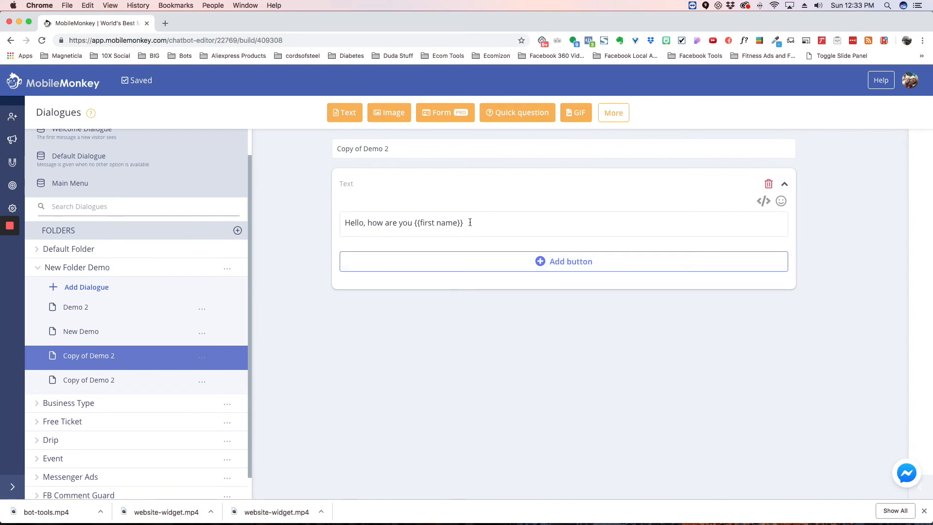
Collapse the left navigation sidebar to widen the dialogue editor
click(12, 181)
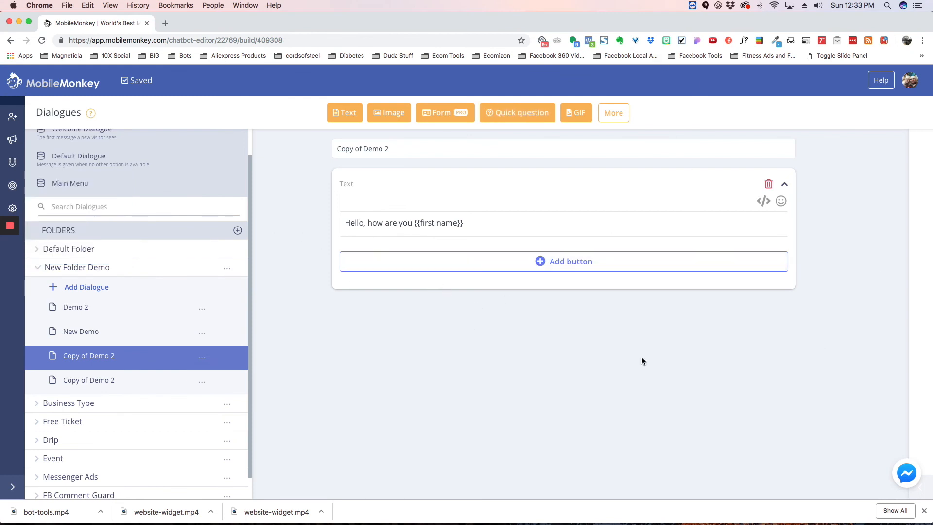
mouse_move(365, 329)
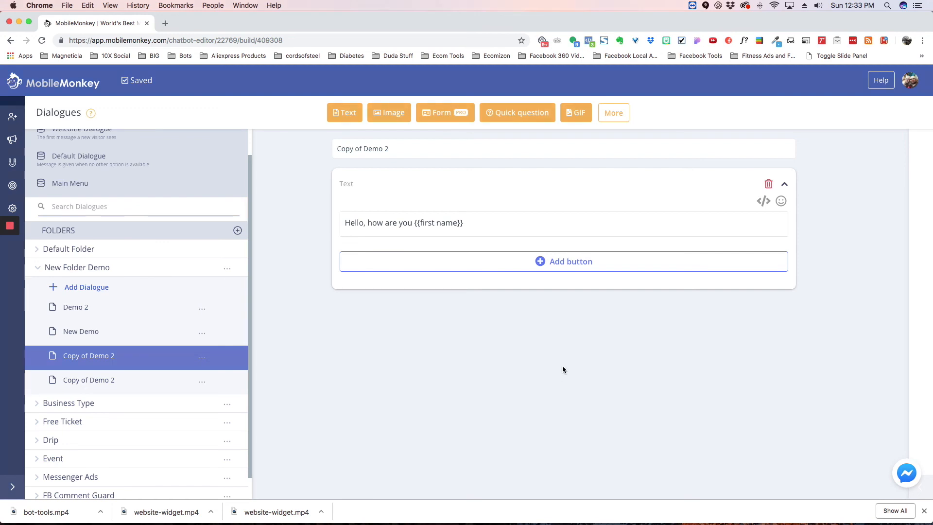
mouse_move(531, 404)
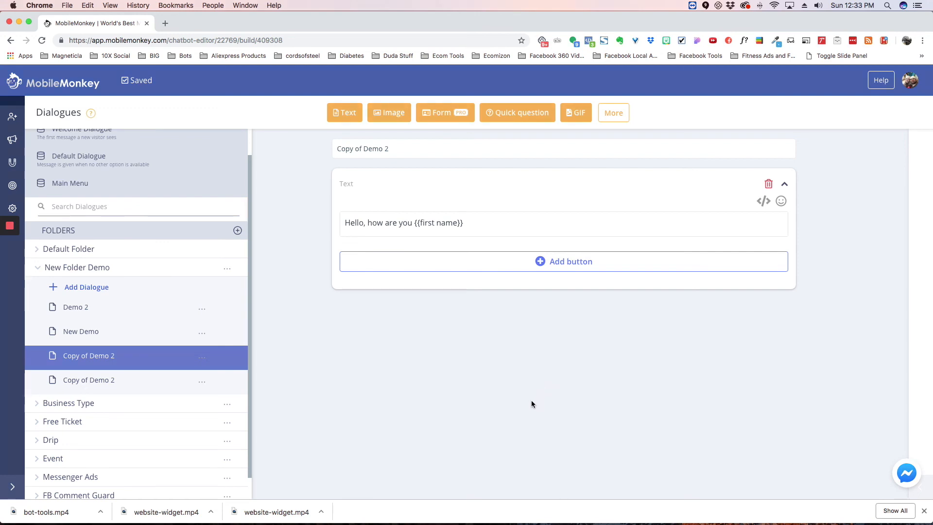
mouse_move(522, 349)
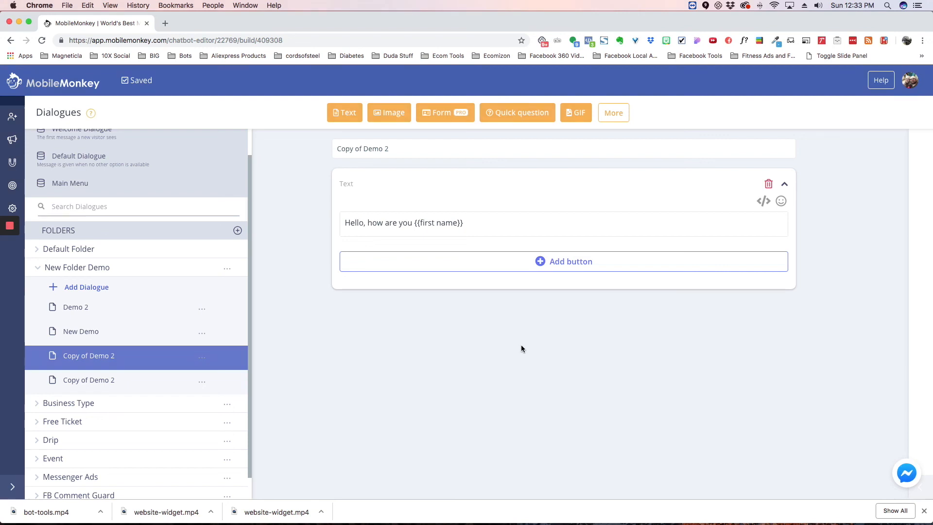